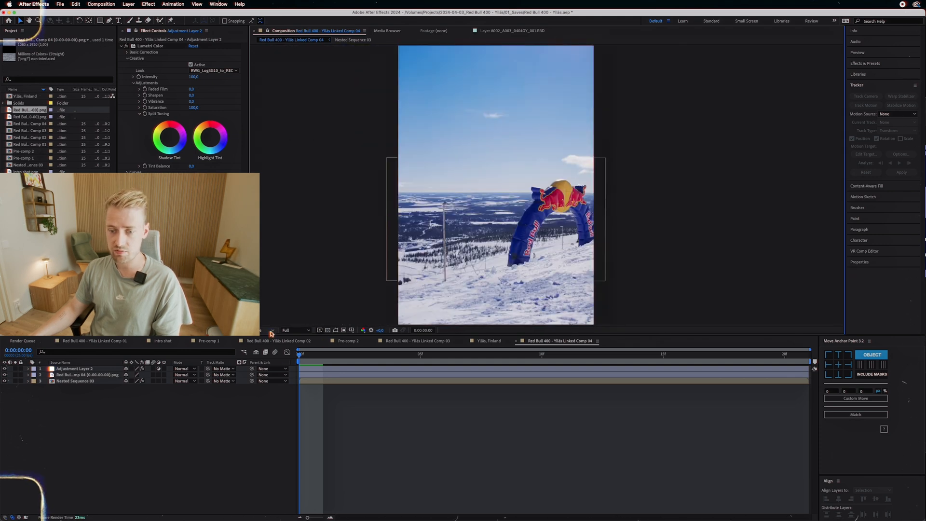
Track a point on the pole and apply the tracking data to Null 6
left_click(494, 354)
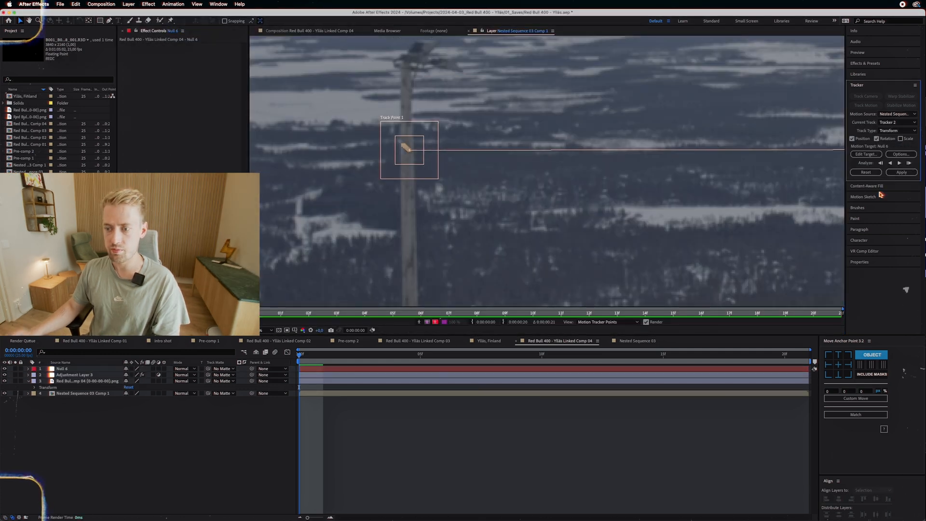
left_click(901, 172)
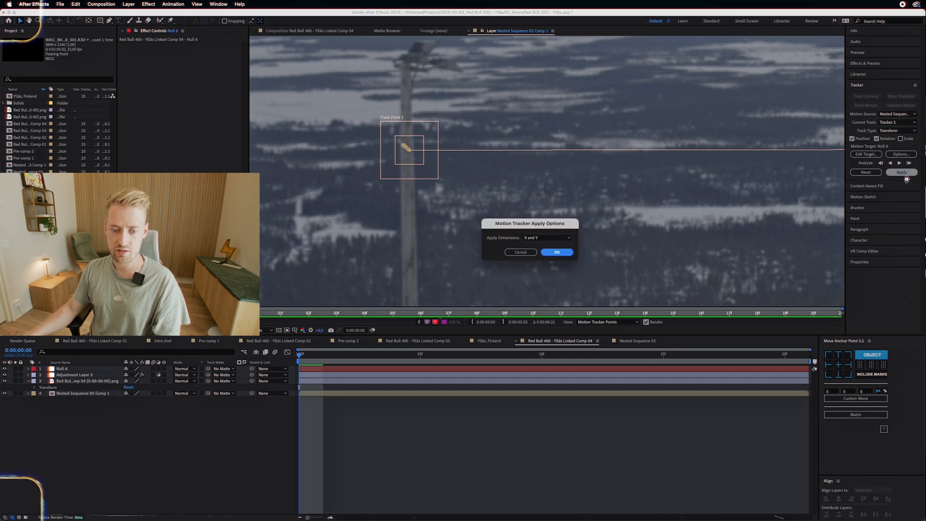
Apply the track on X and Y, then reopen the nested sequence layer viewer
left_click(556, 253)
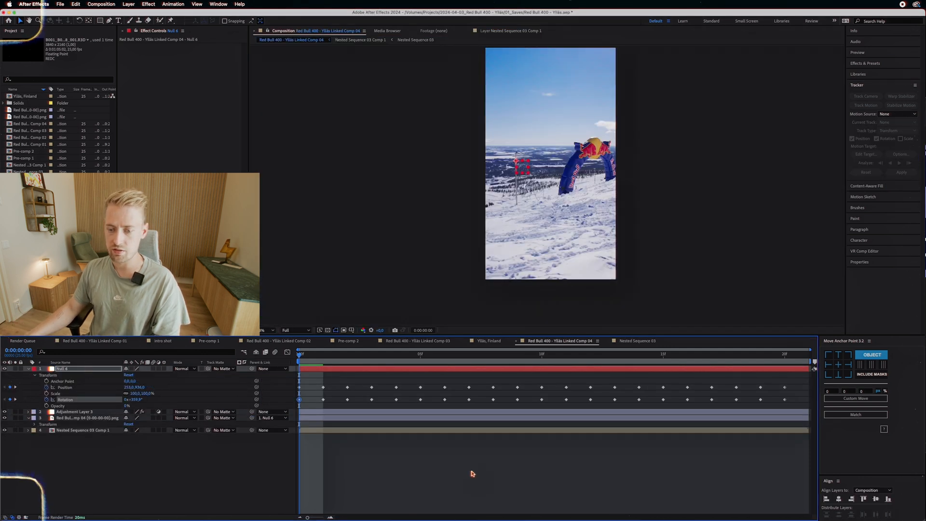
left_click(480, 360)
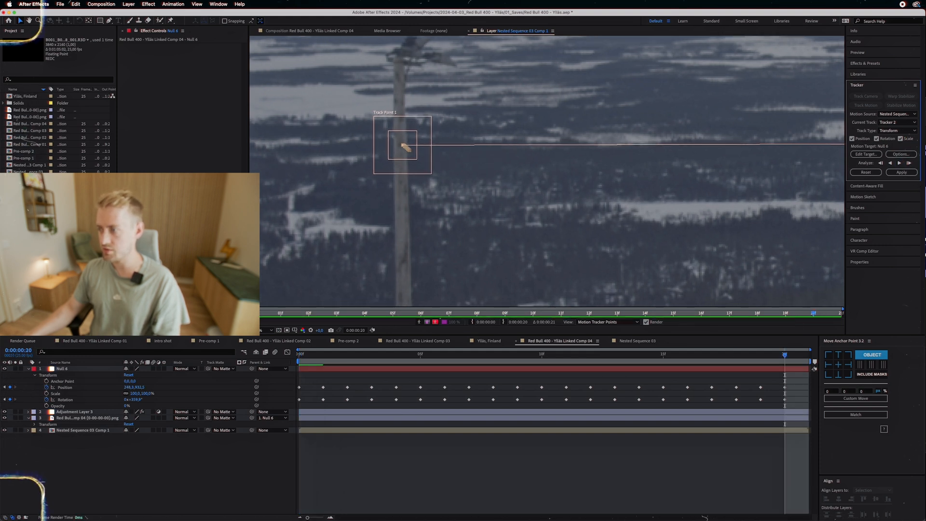
Confirm Null 6 as Edit Target and reapply the track on X and Y
left_click(865, 155)
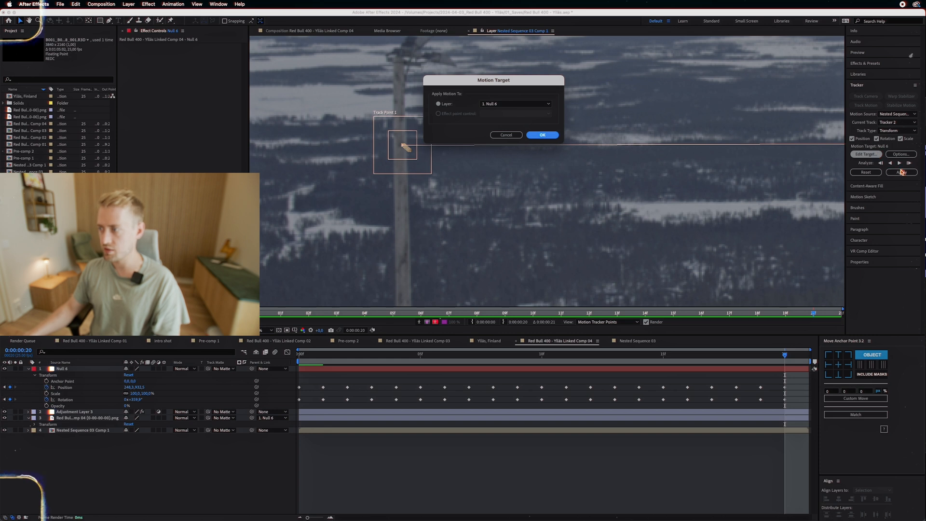
left_click(541, 135)
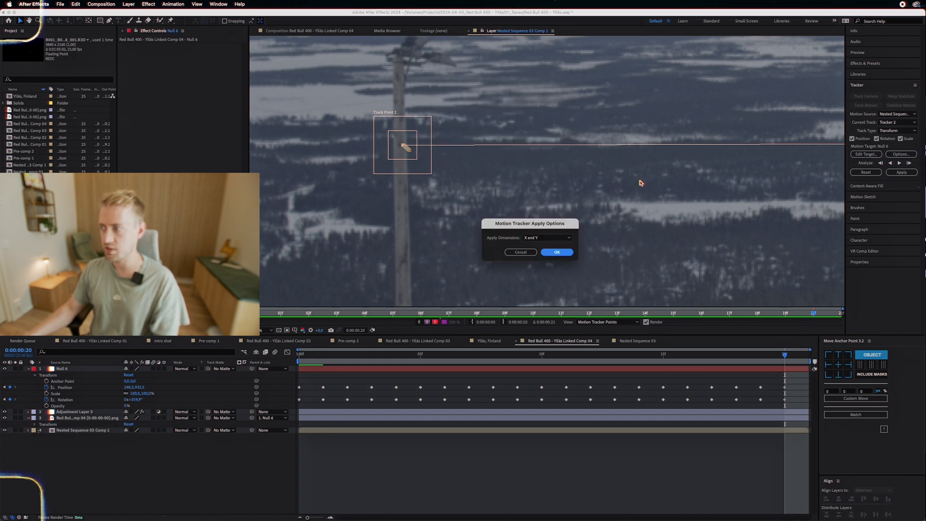
left_click(555, 253)
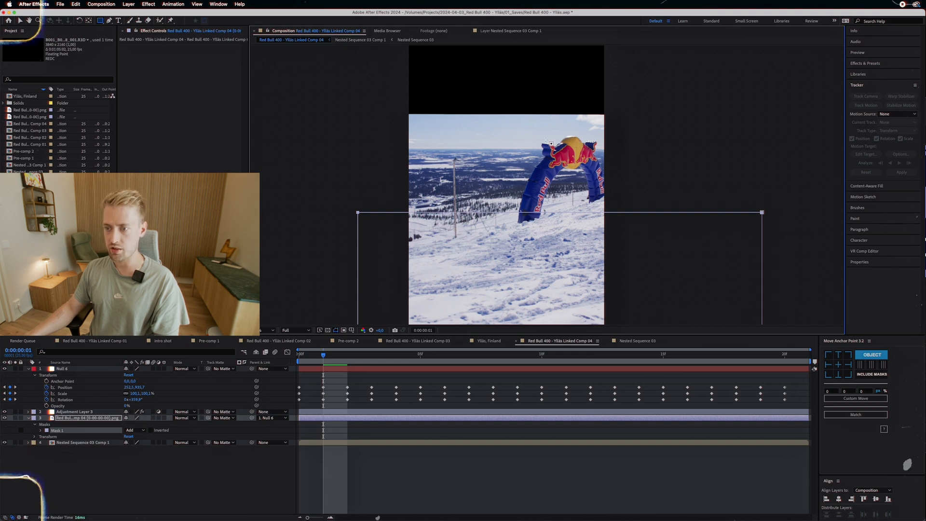
mouse_move(501, 158)
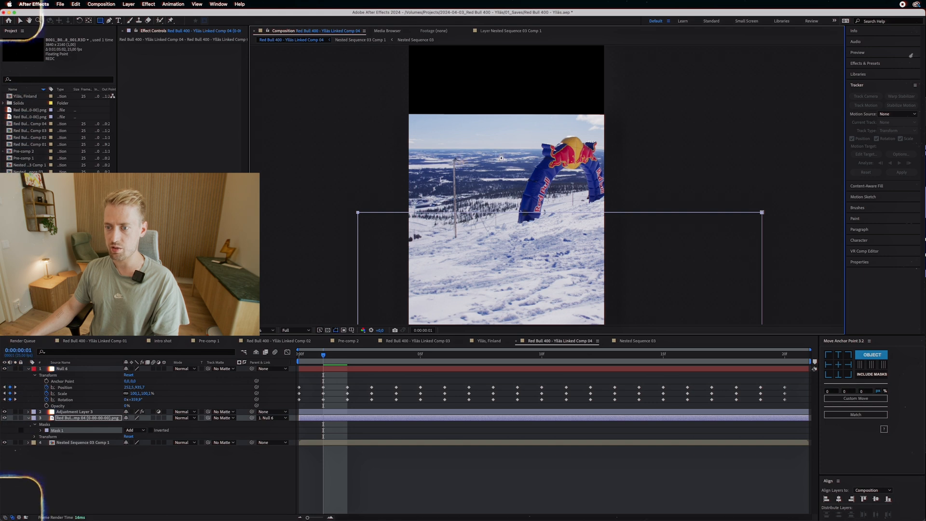